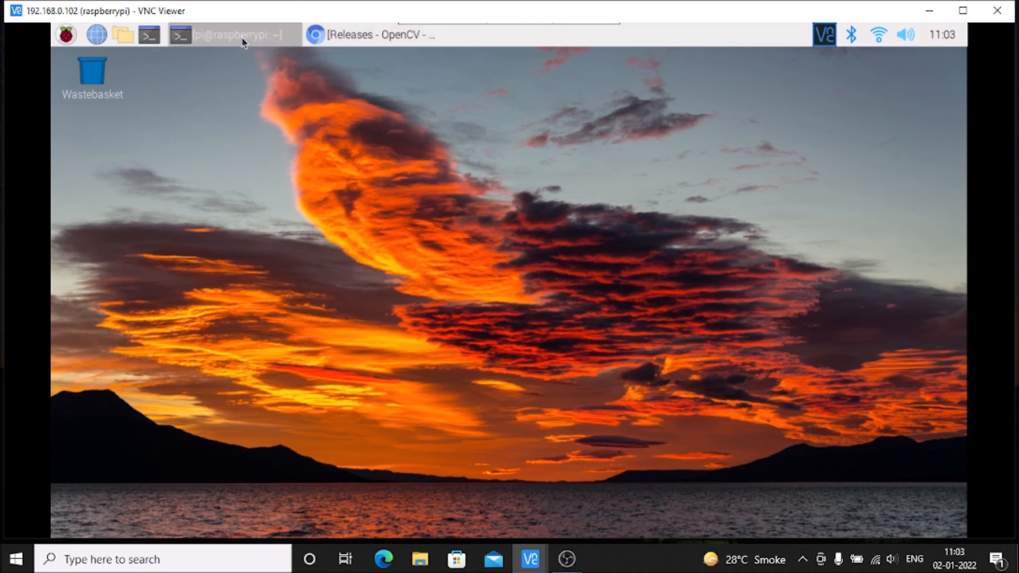
- Start sudo python3 in a new terminal and run import cv2 without error
left_click(230, 34)
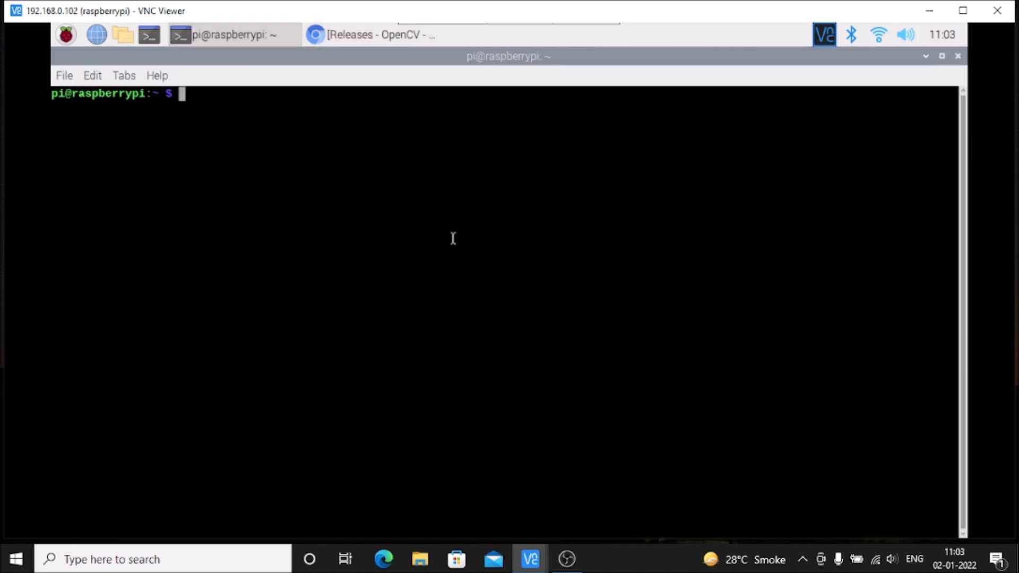
type("s")
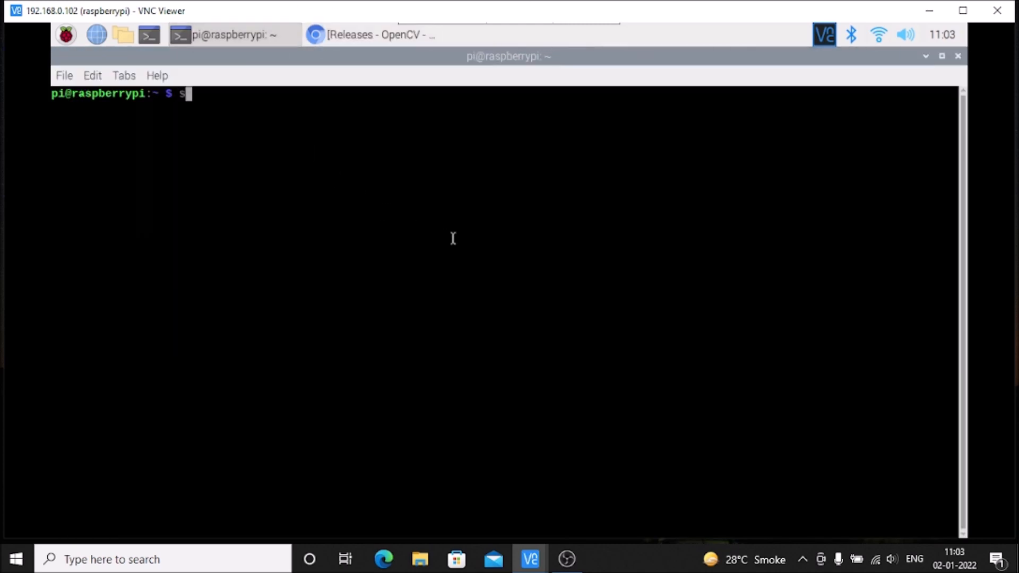
type("sudo python3")
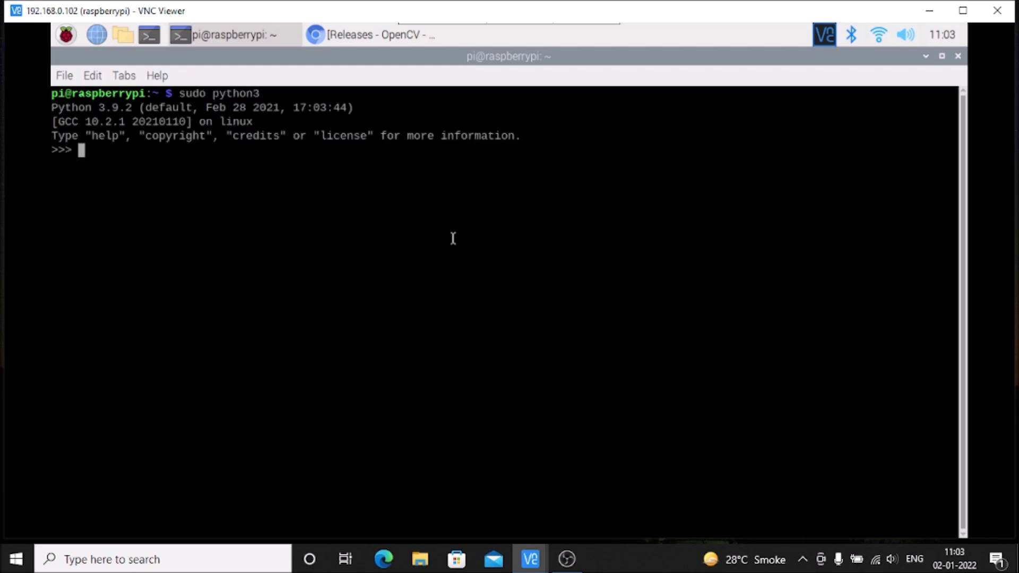
type("import cv2")
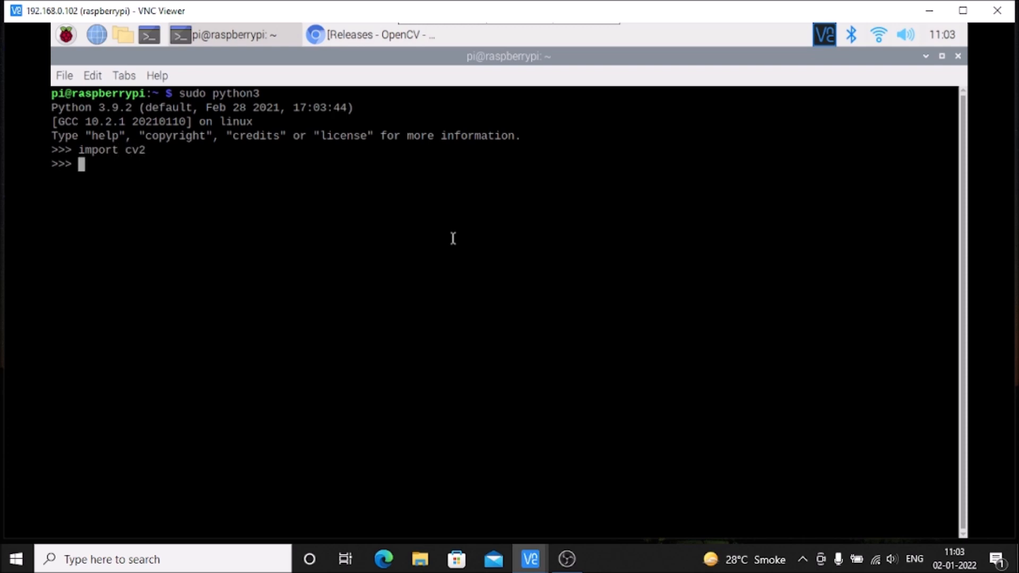
mouse_move(283, 264)
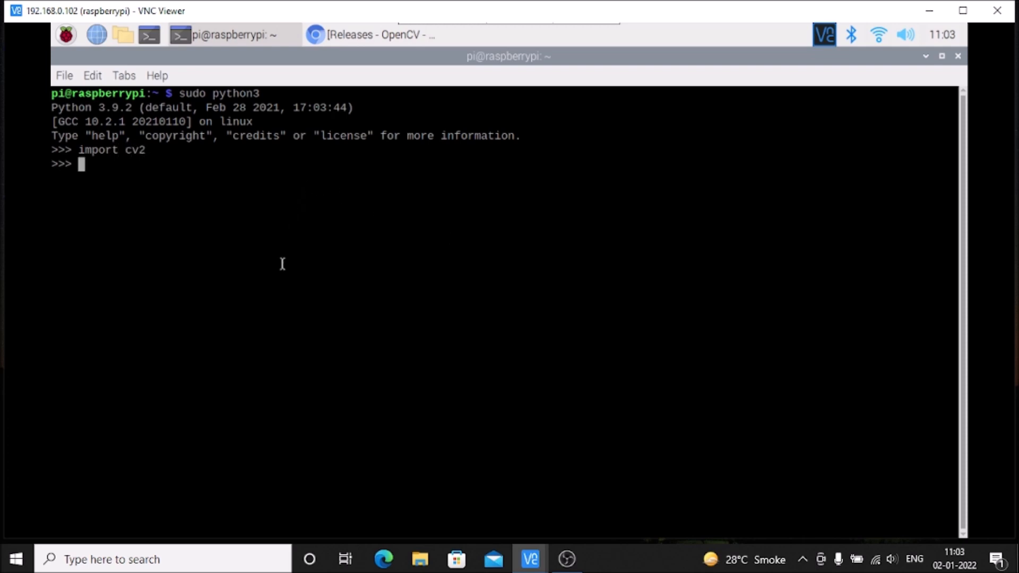
mouse_move(284, 265)
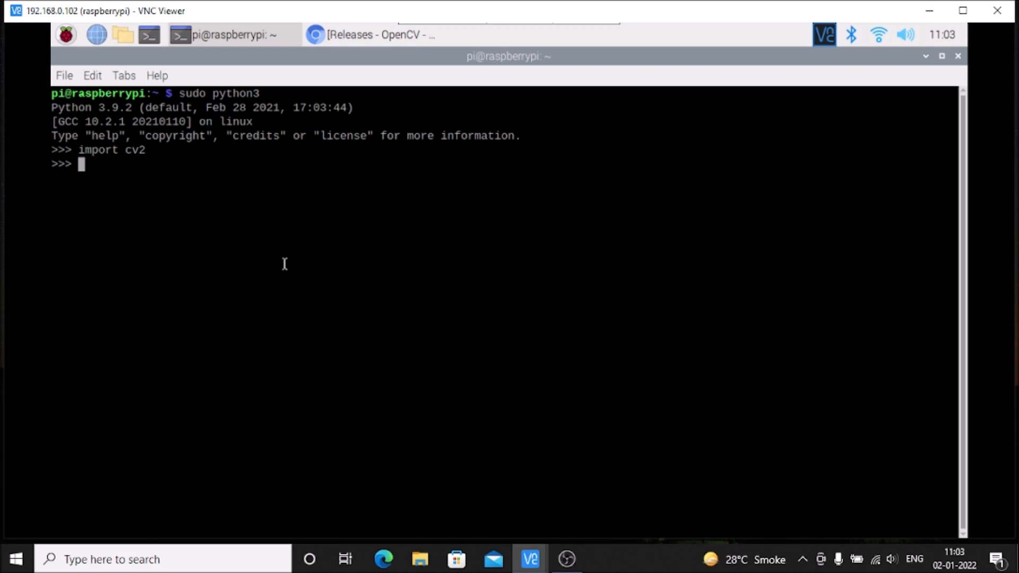
left_click(63, 75)
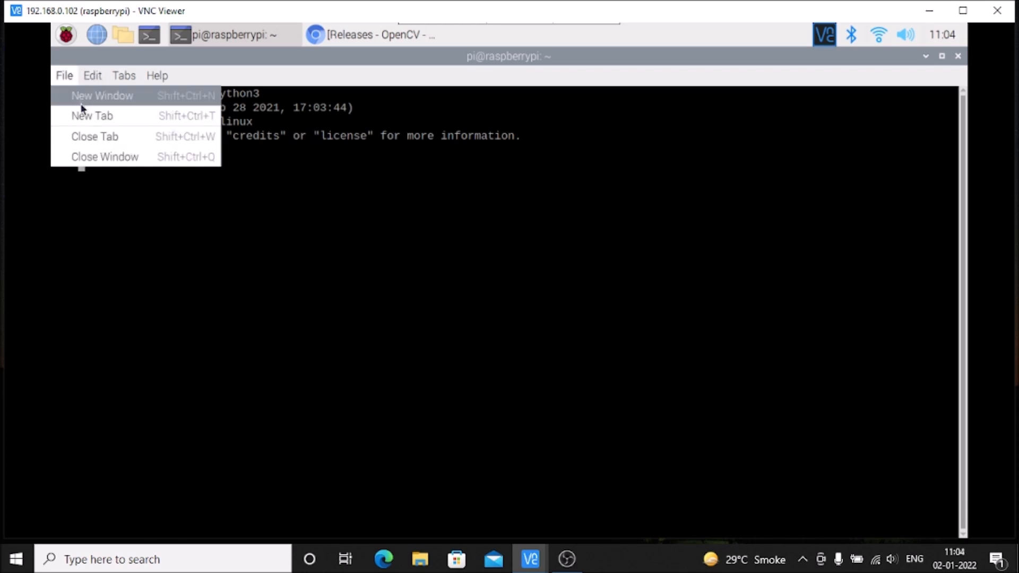
- In a second tab run uname -m and cat /etc/os-release to confirm aarch64 on bullseye
left_click(93, 116)
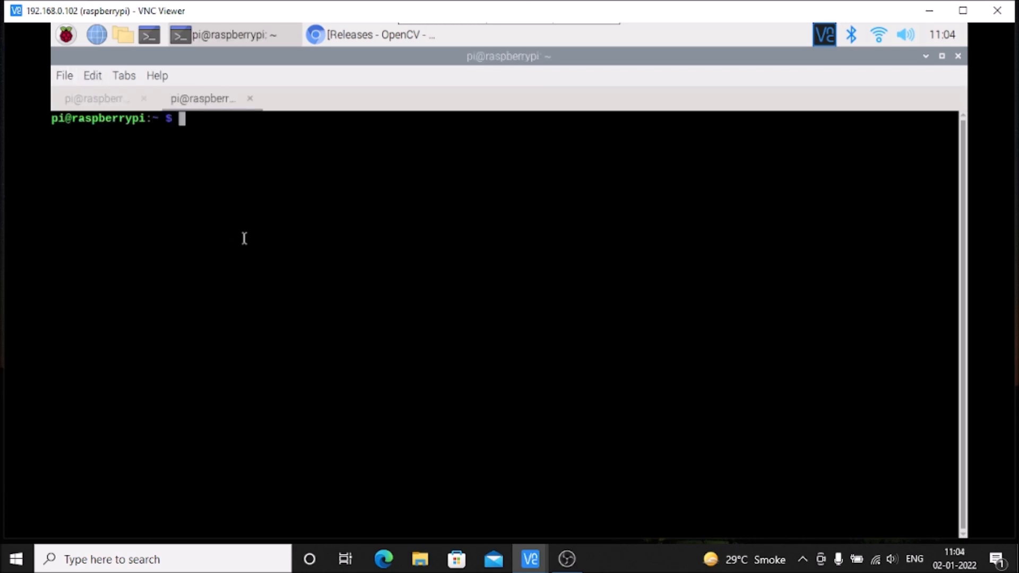
type("uname -m")
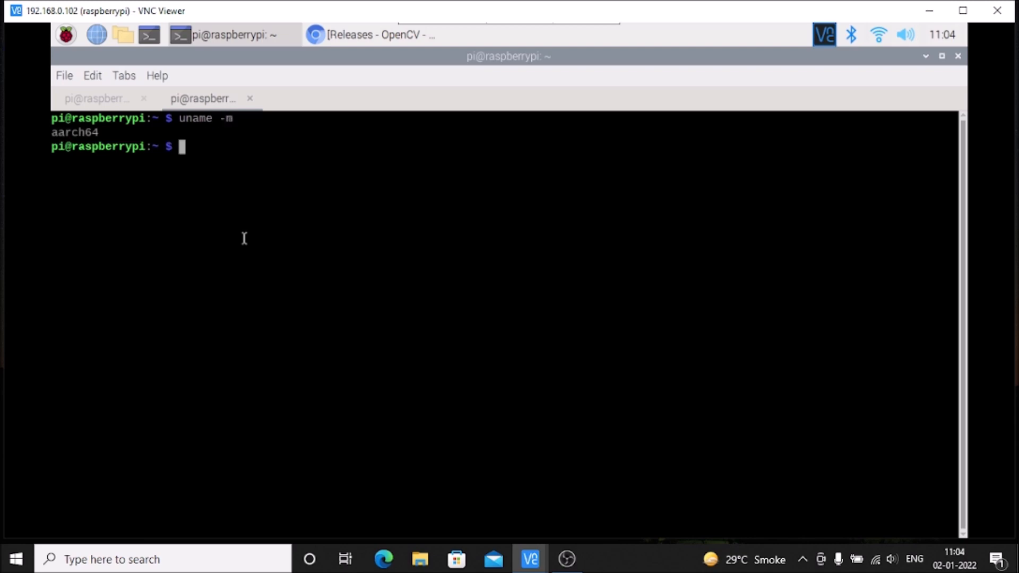
mouse_move(234, 231)
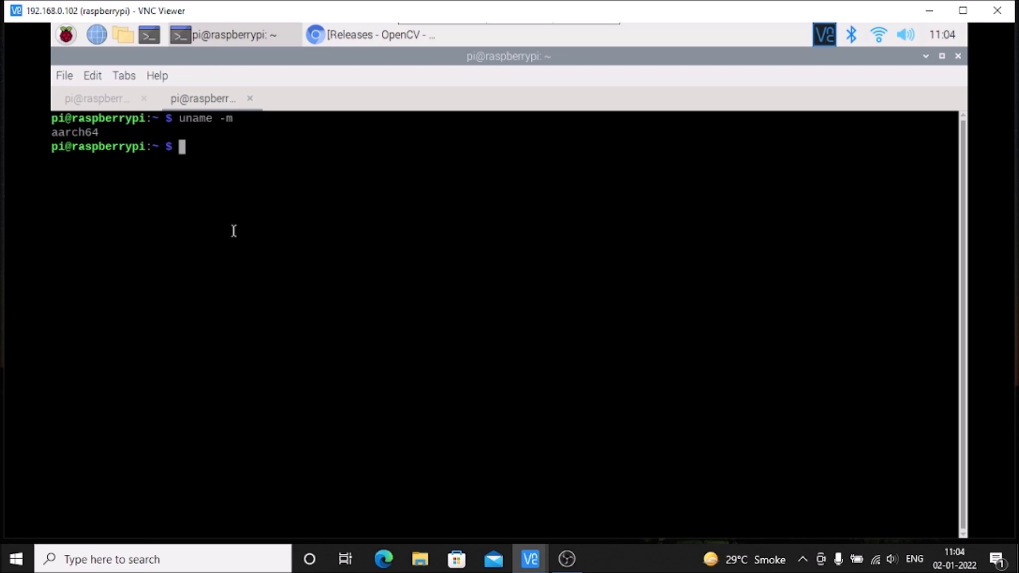
type("cat /et")
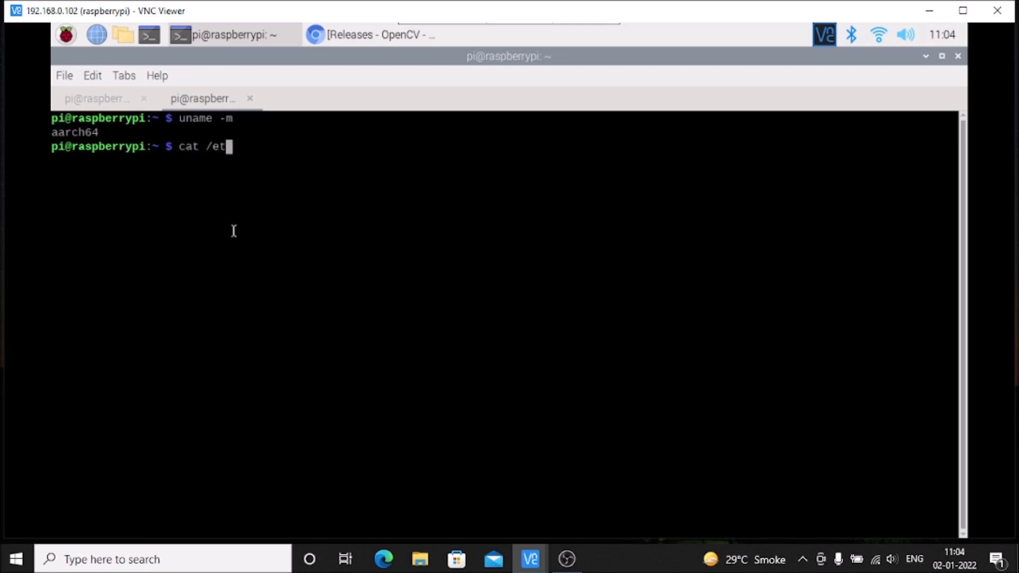
type("c/os-release")
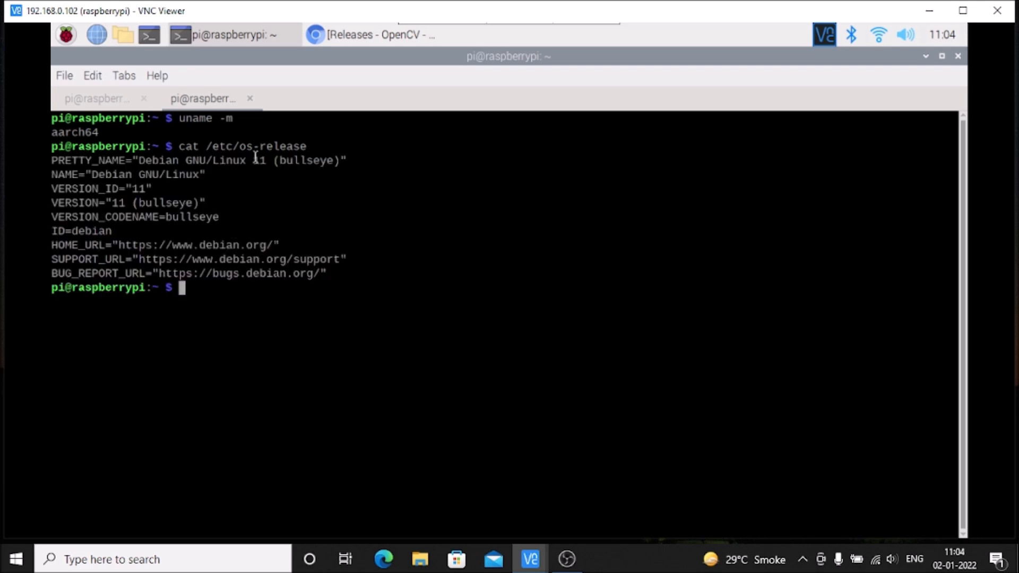
mouse_move(52, 133)
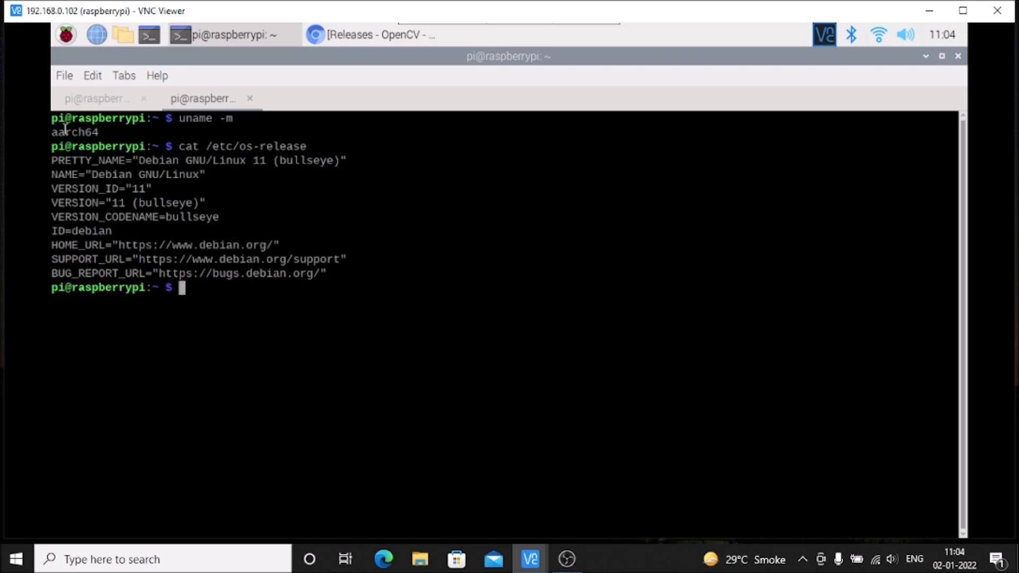
mouse_move(278, 313)
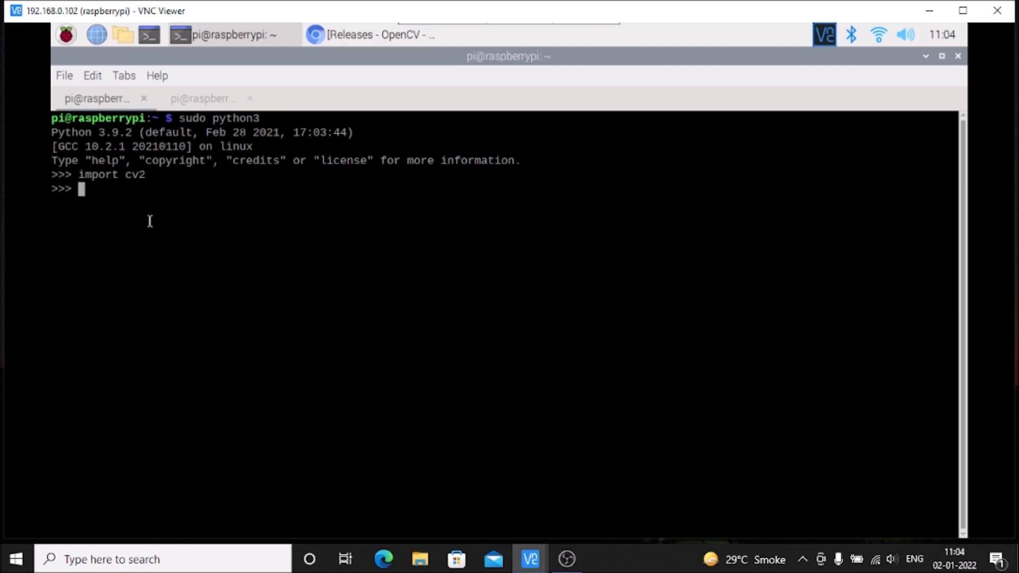
- Print cv2.__version__ to check the loaded OpenCV version
type("cv2.__versi")
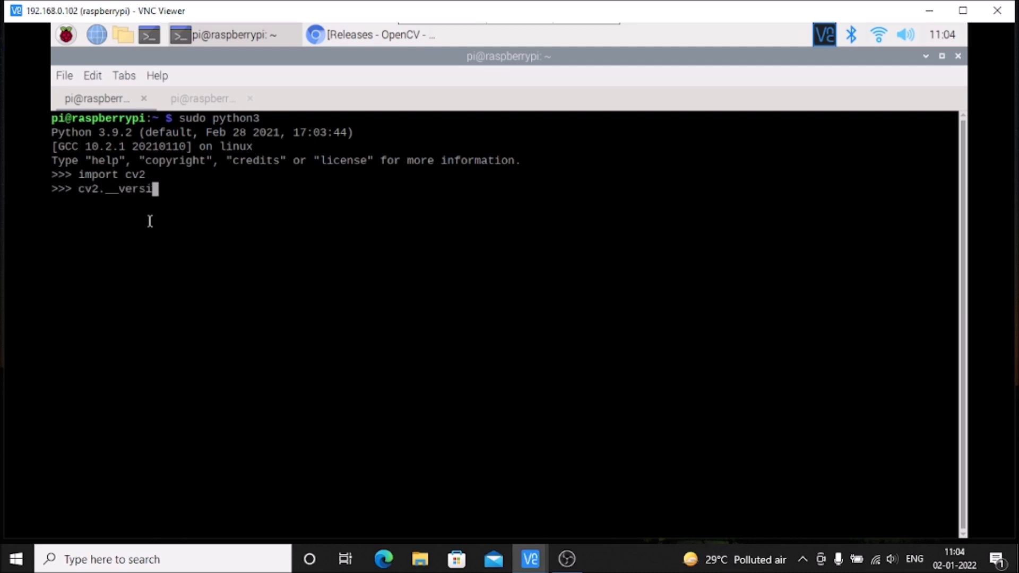
key("Enter")
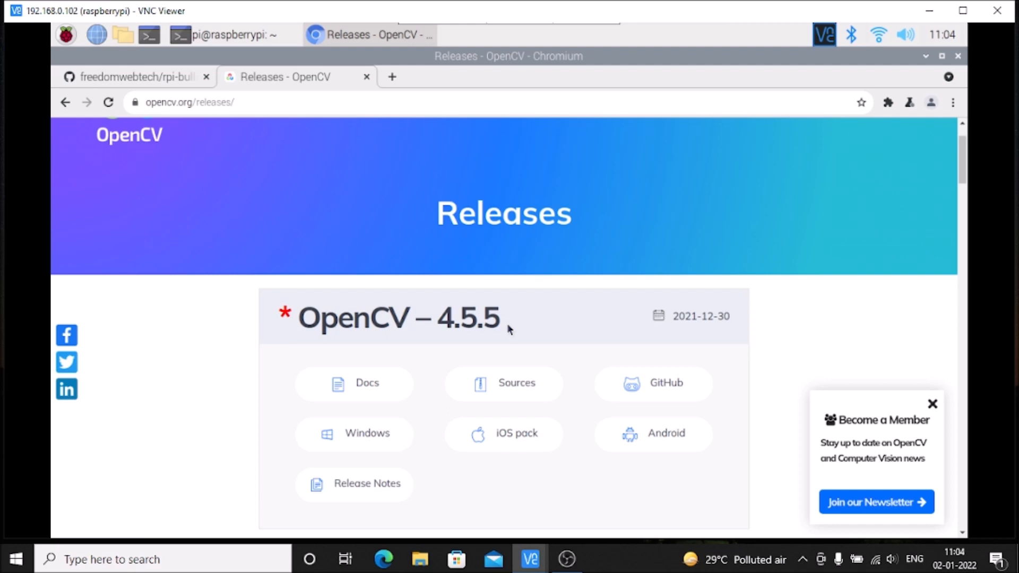
- Switch to the freedomwebtech/rpi-bullseye-opencv4.5.5 repository page for its HTTPS clone URL
left_click(133, 77)
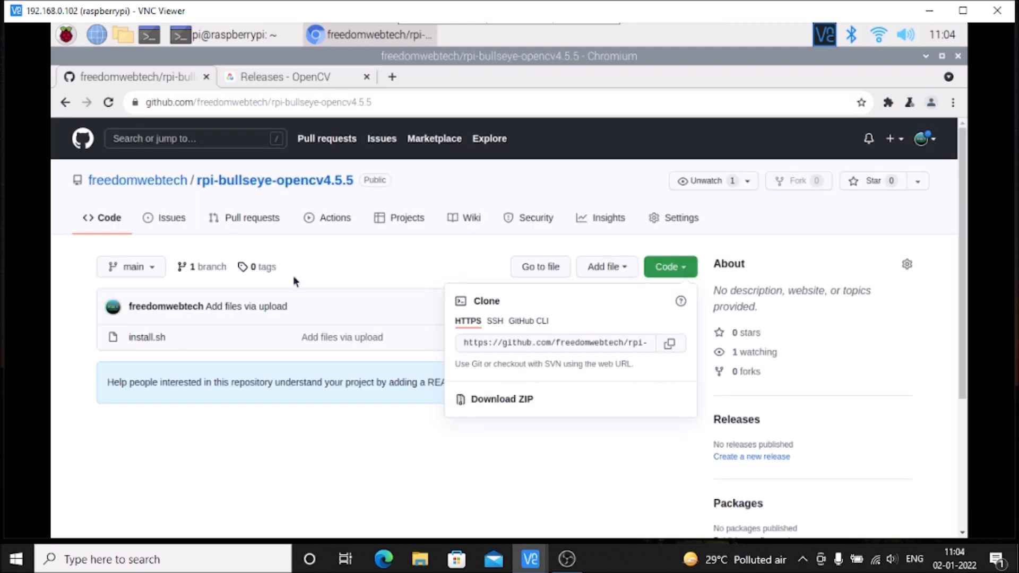
mouse_move(357, 327)
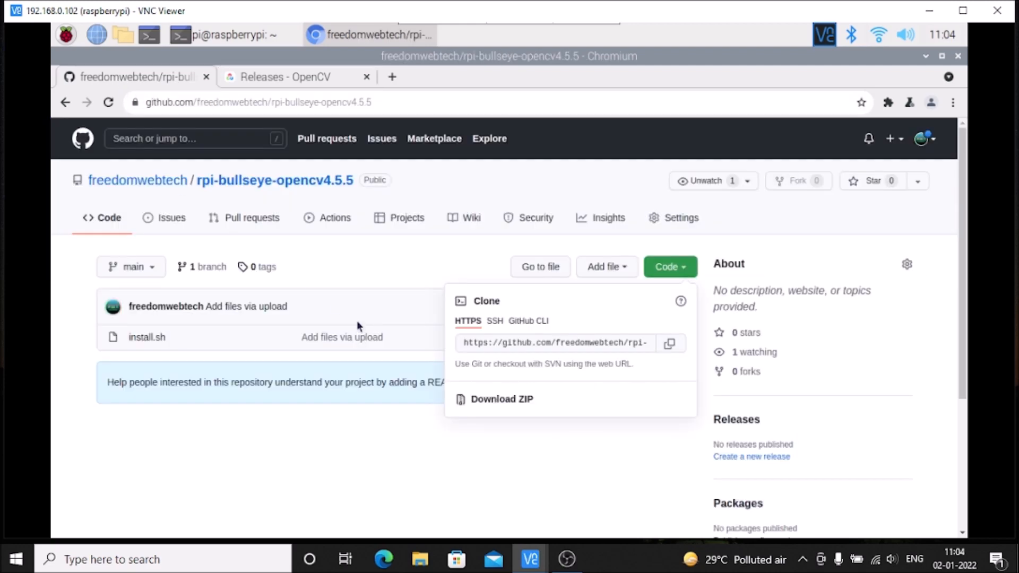
mouse_move(202, 190)
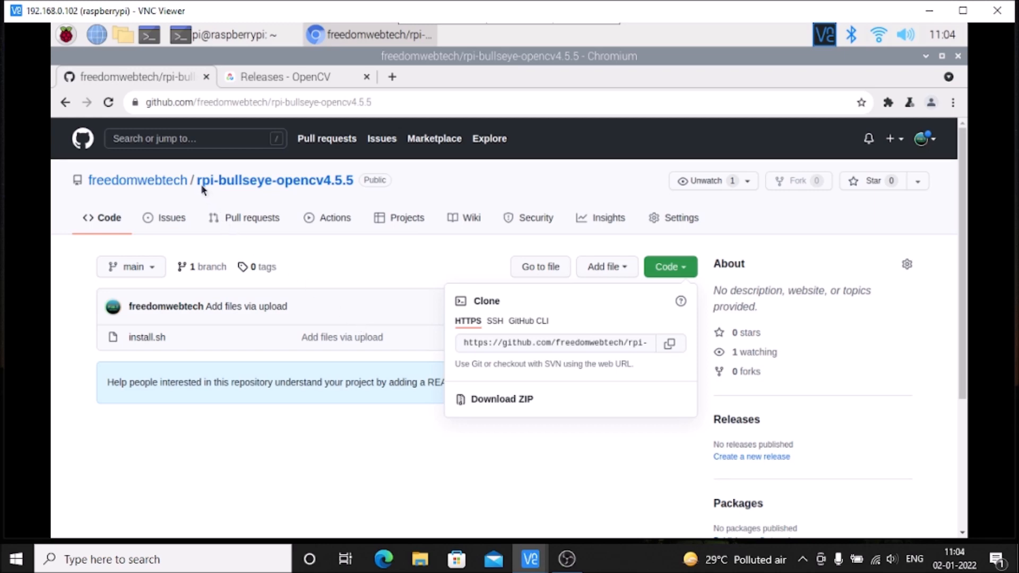
mouse_move(341, 196)
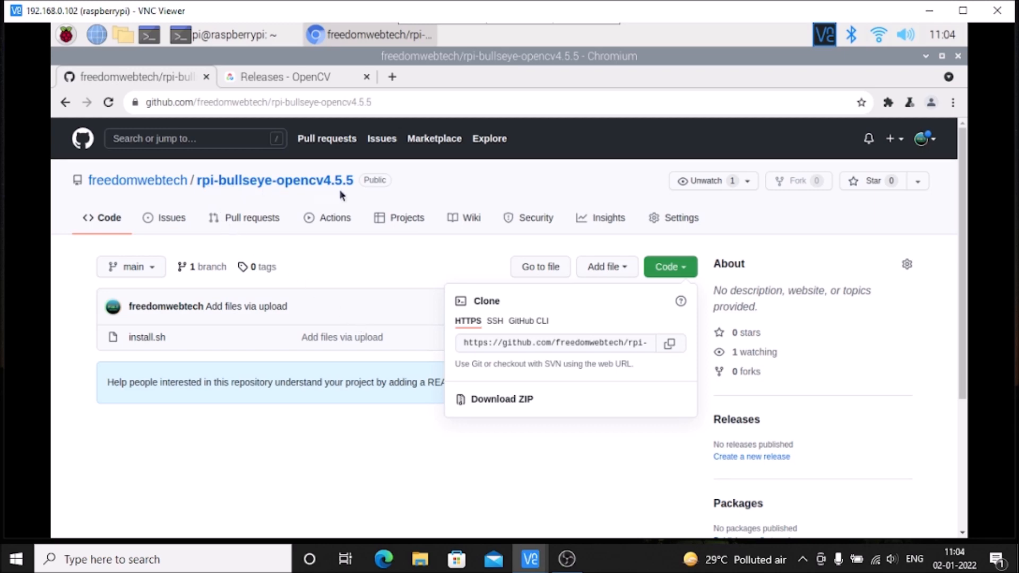
mouse_move(340, 238)
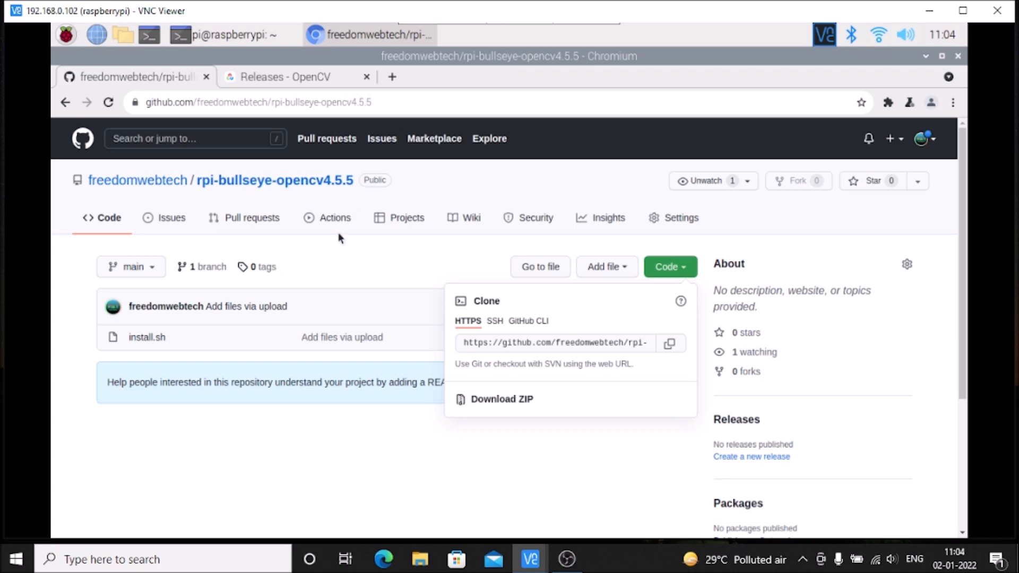
mouse_move(183, 452)
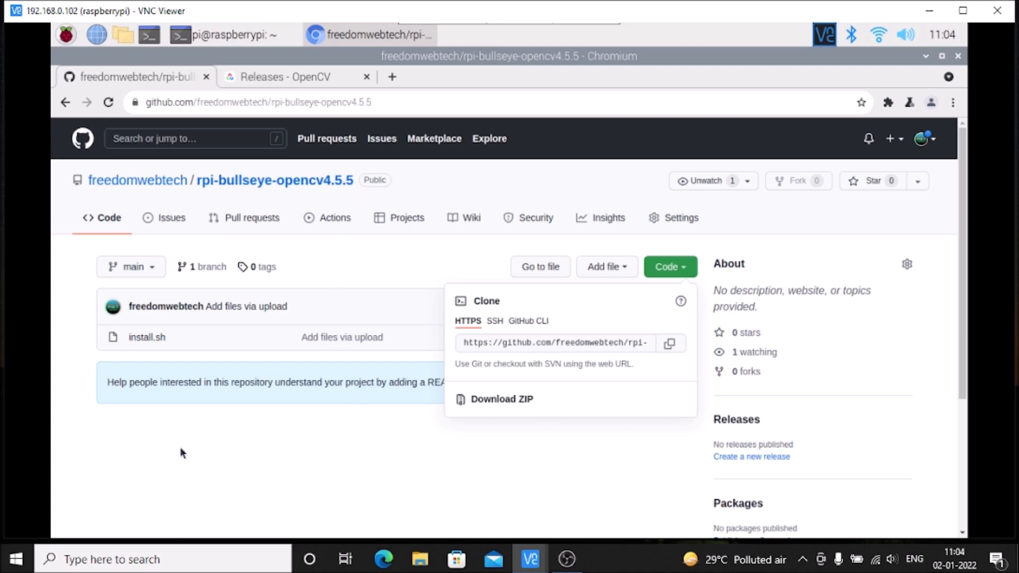
mouse_move(671, 345)
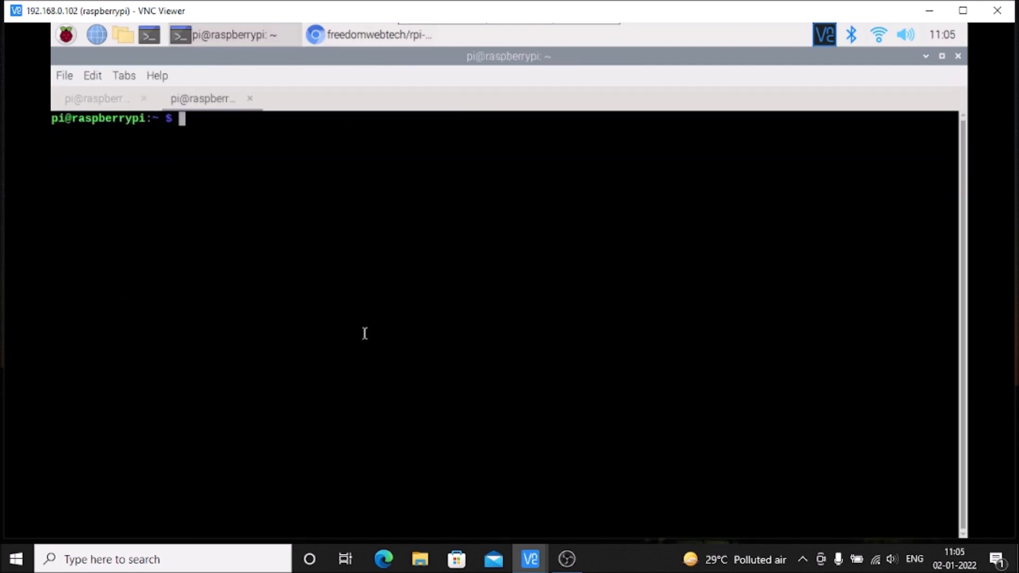
- Run sudo git clone on the repo URL and cd into rpi-bullseye-opencv4.5.5/
type("sudo git clone https://github.com/freedomwebtech/rpi-bullseye-opencv4.5.5.git")
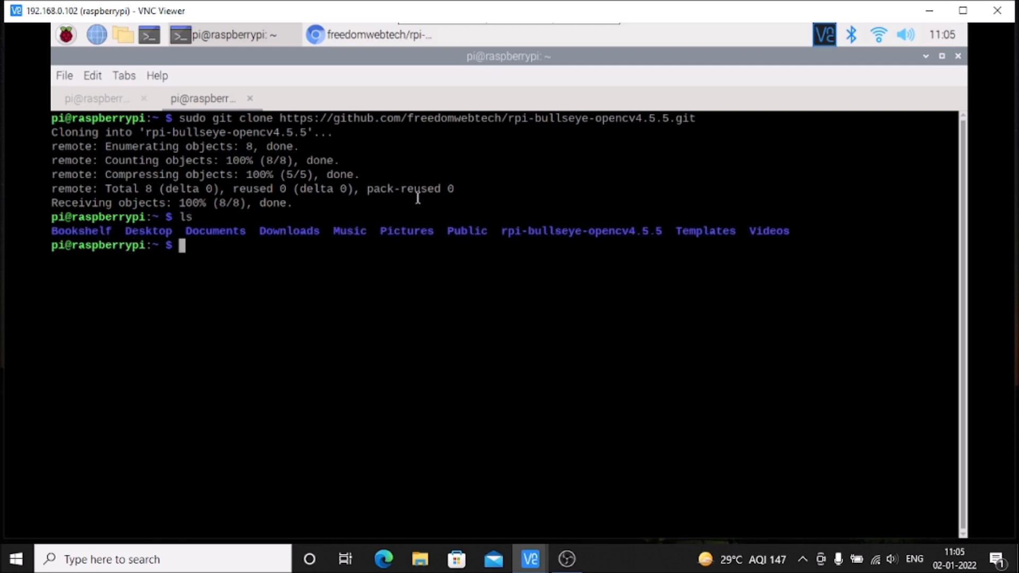
type("cd r")
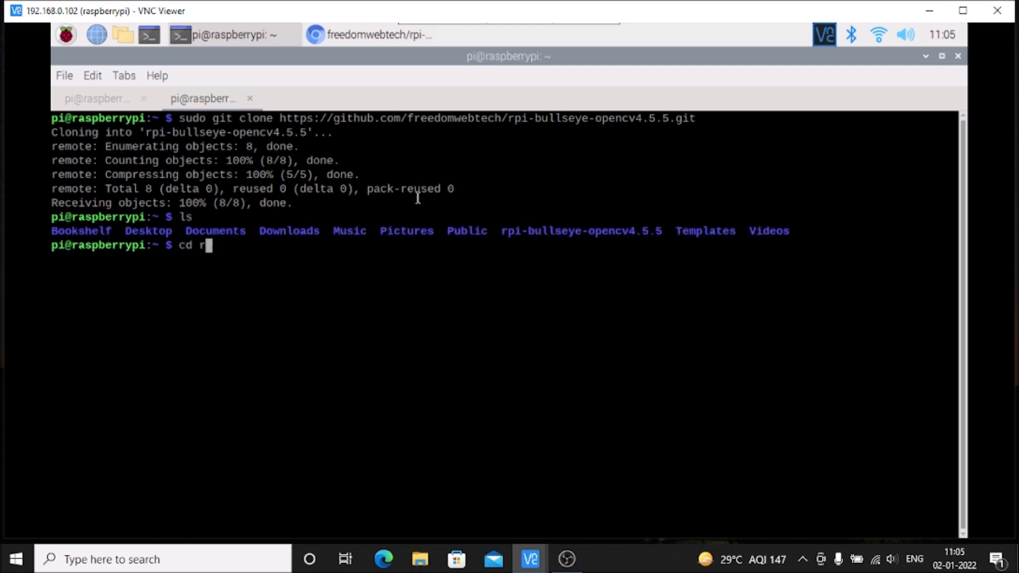
type("rpi-bullseye-opencv4.5.5/")
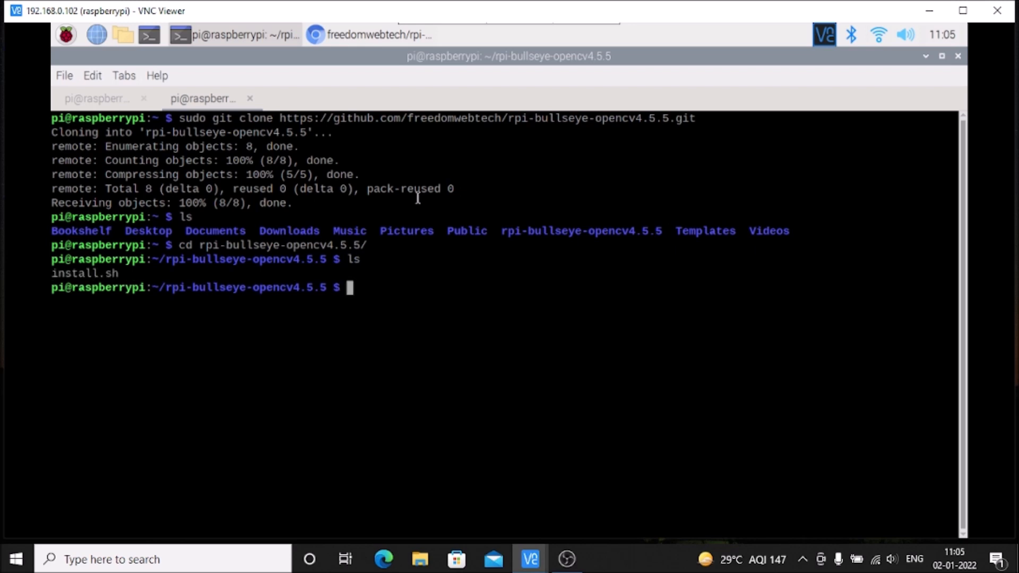
mouse_move(370, 430)
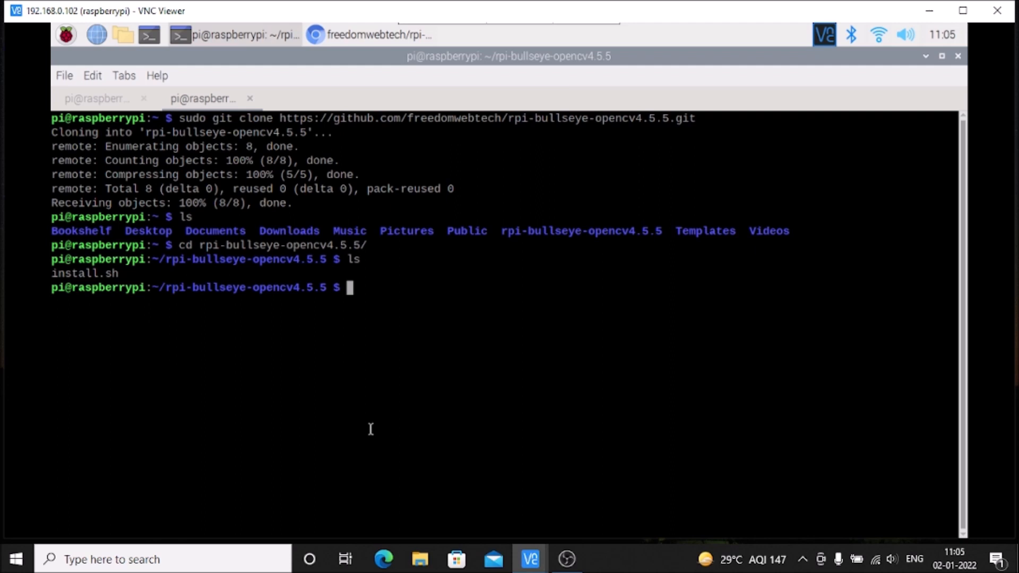
- Run sudo chmod 775 install.sh to make the script executable
type("sudo chmod")
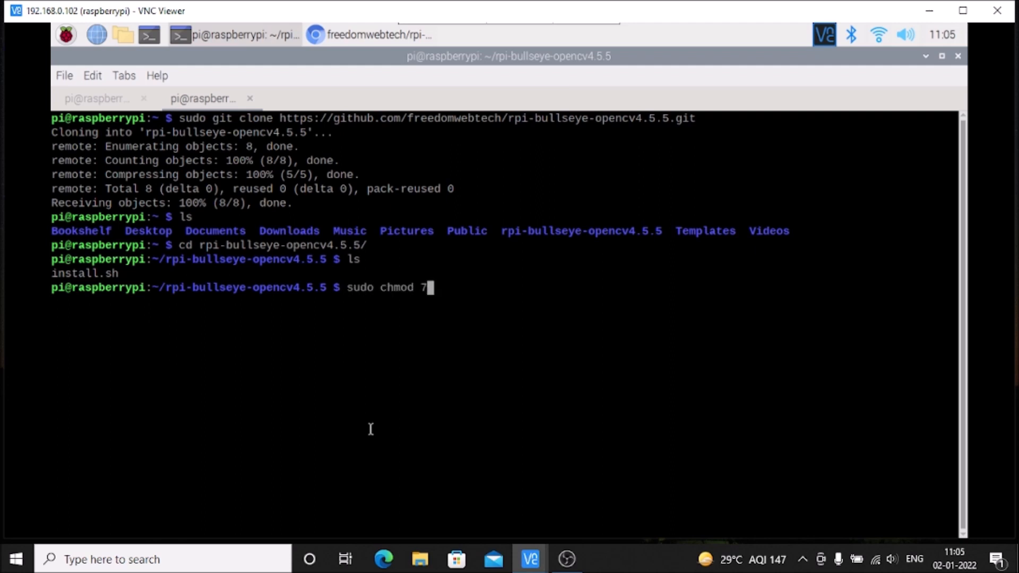
type("75 ins")
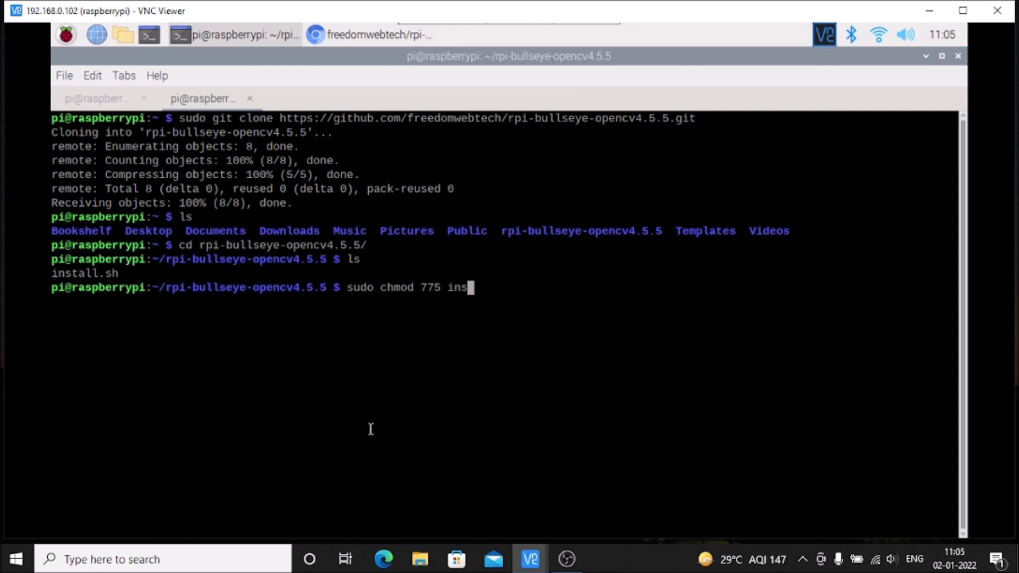
type("tall.sh")
type("ls")
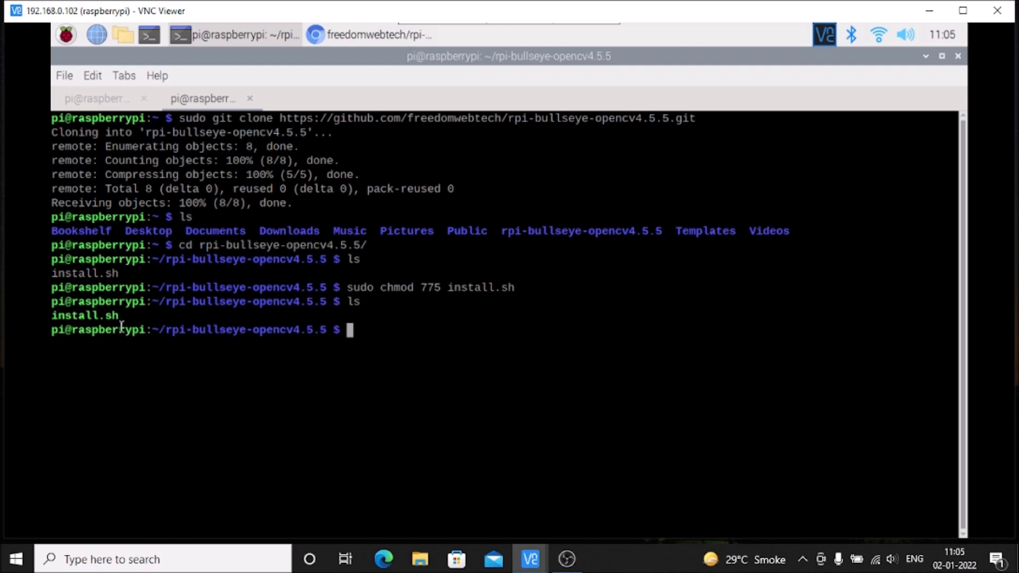
mouse_move(447, 479)
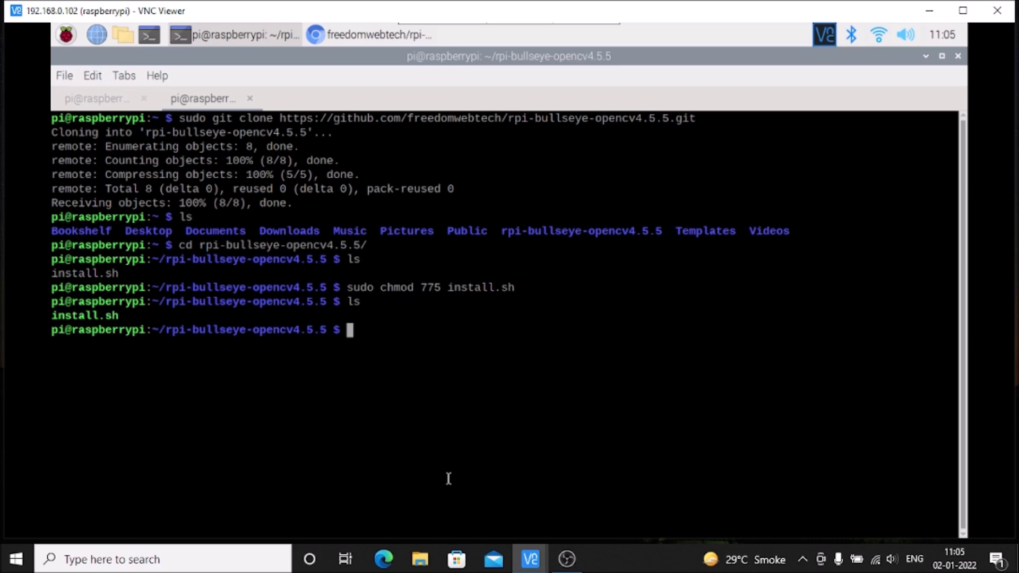
type("sudo ./")
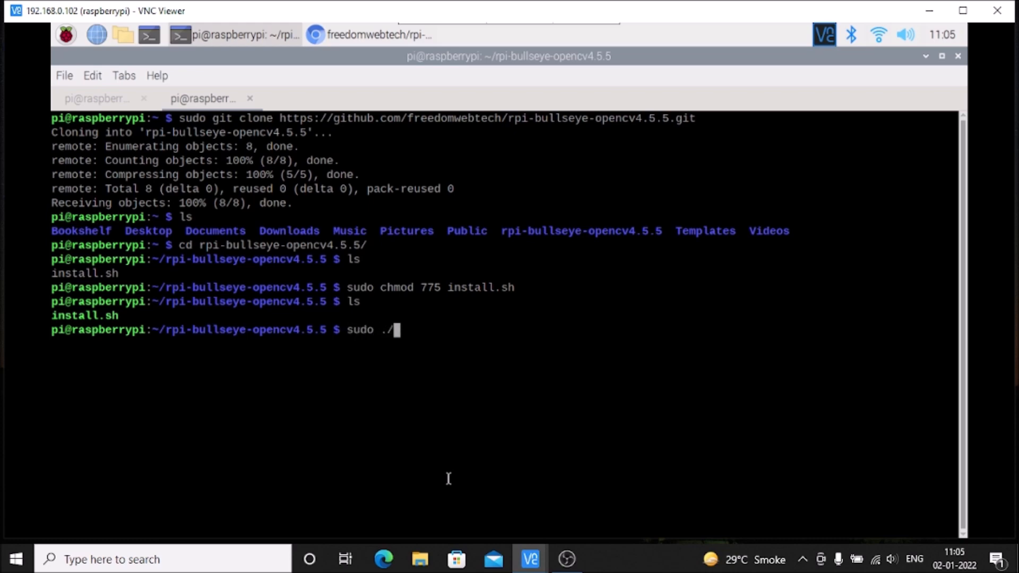
type("install.sh")
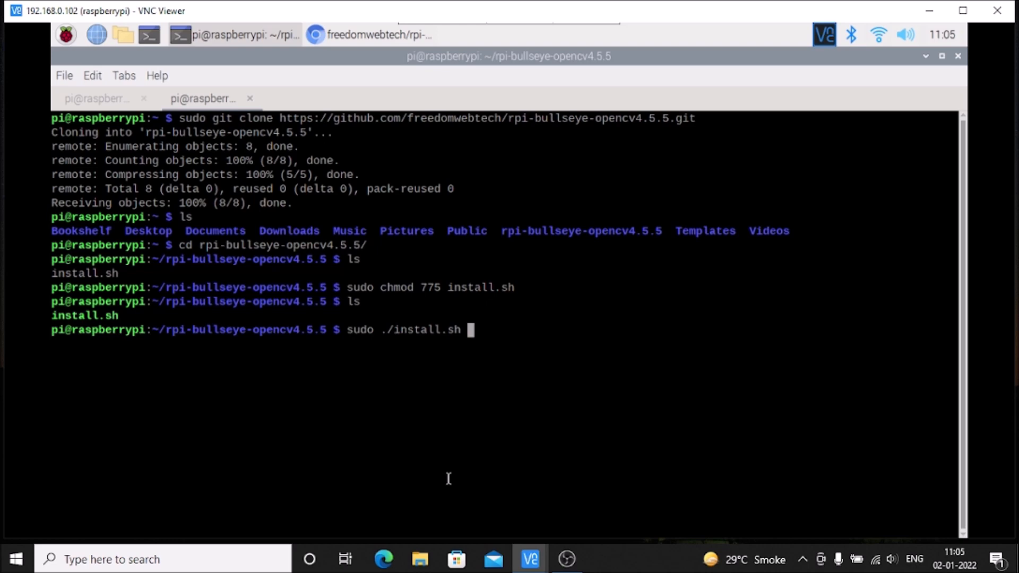
mouse_move(486, 368)
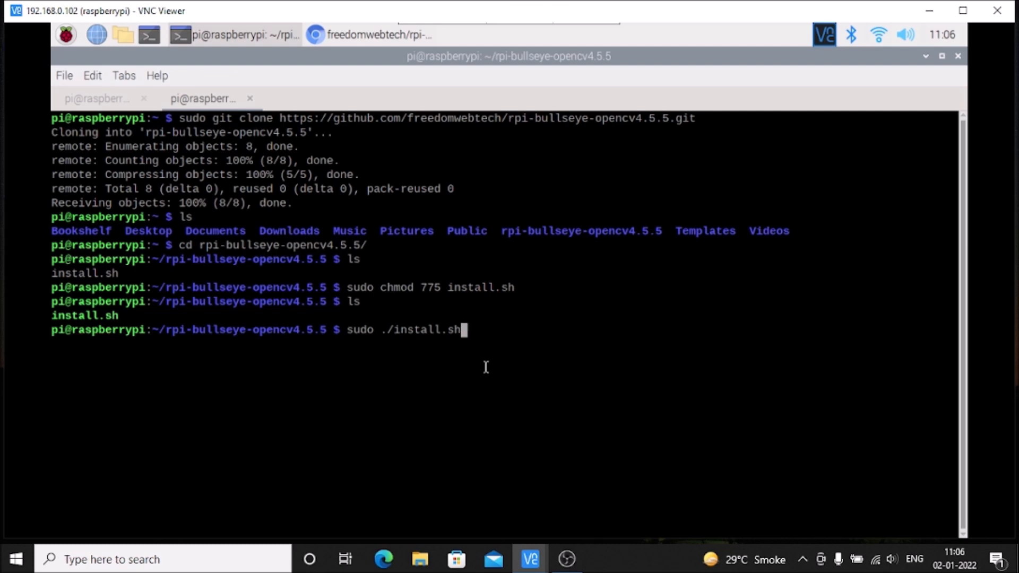
key("ctrl+u")
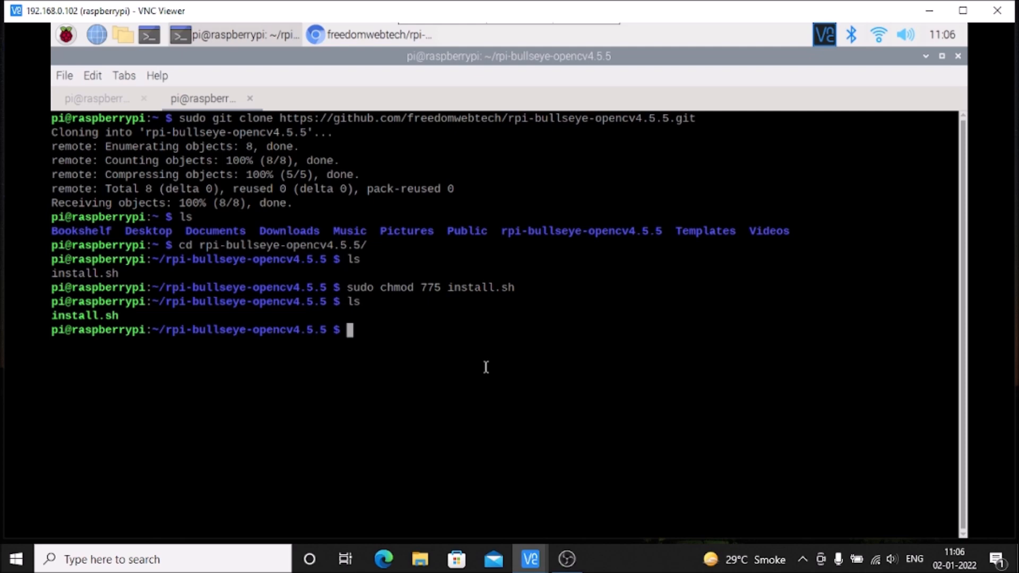
mouse_move(570, 380)
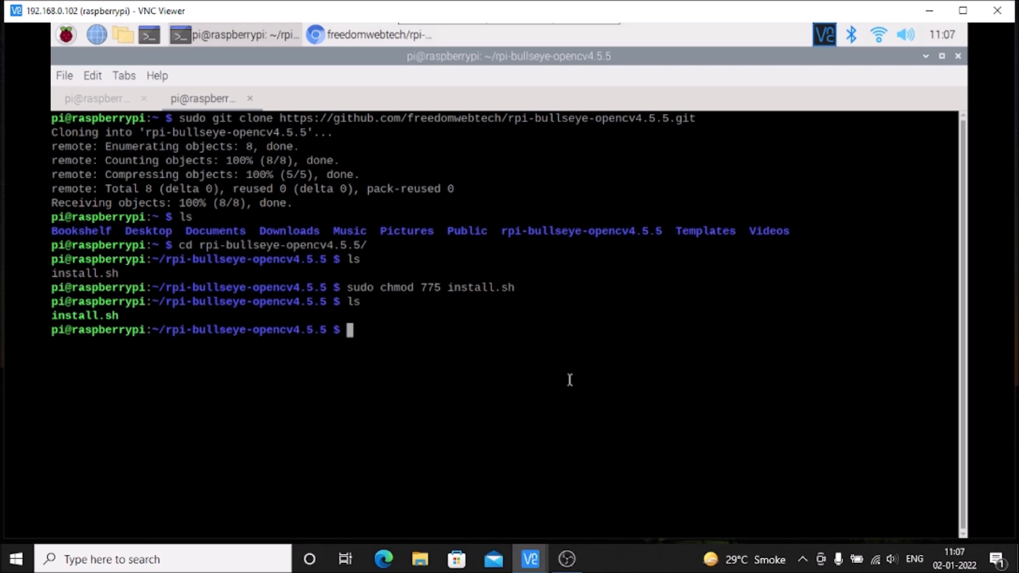